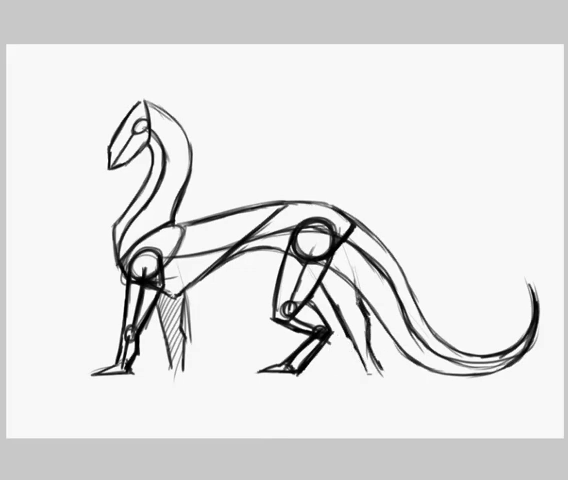
- Ink the outline of the dragon's head over the faded sketch
drag(325, 270, 380, 380)
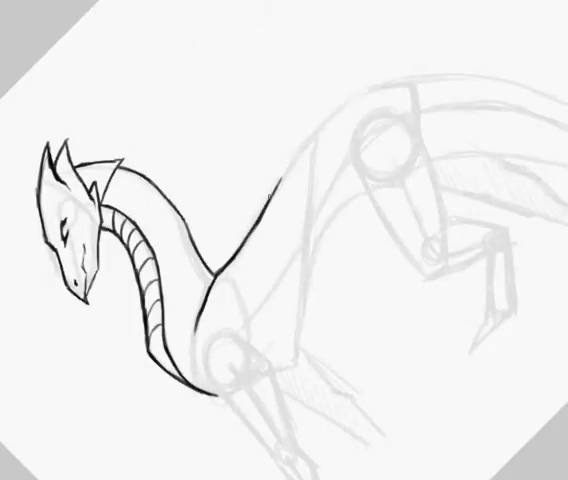
- Ink the dragon's back line, belly curve and body contour toward the hind leg
drag(240, 240, 395, 68)
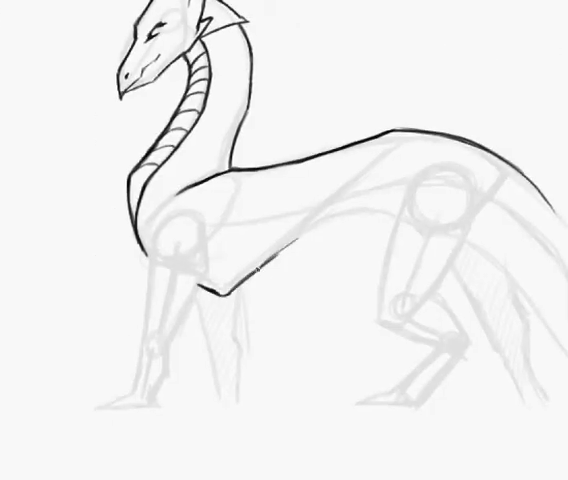
drag(255, 275, 395, 215)
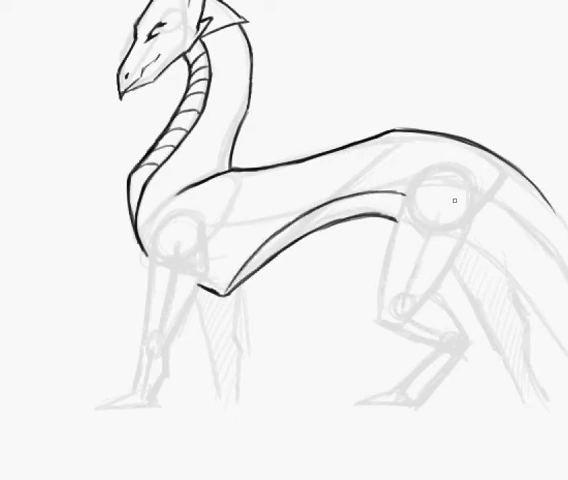
drag(165, 212, 145, 305)
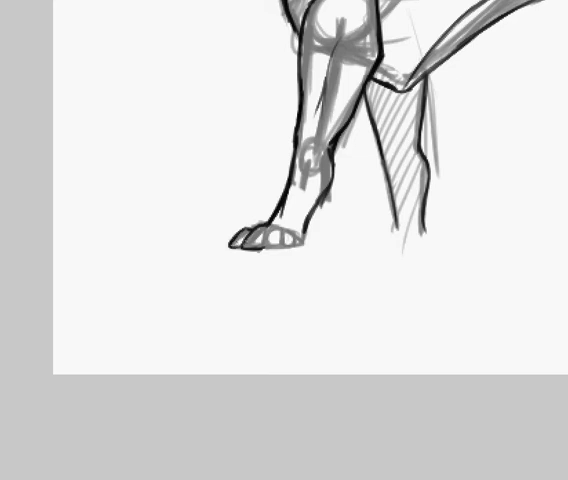
- Ink the near hind leg and begin the wing-arm sketch from the shoulders
click(283, 235)
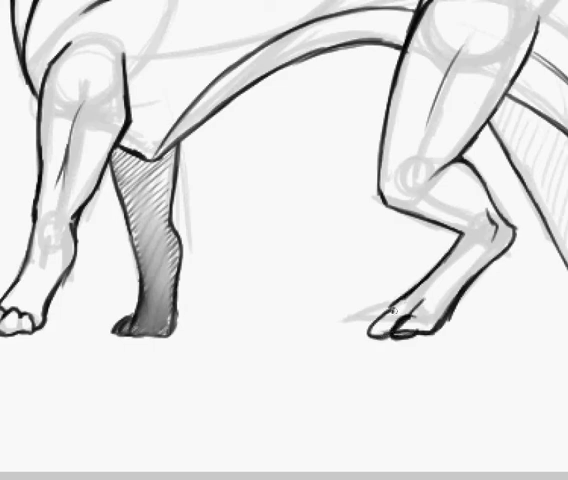
click(390, 315)
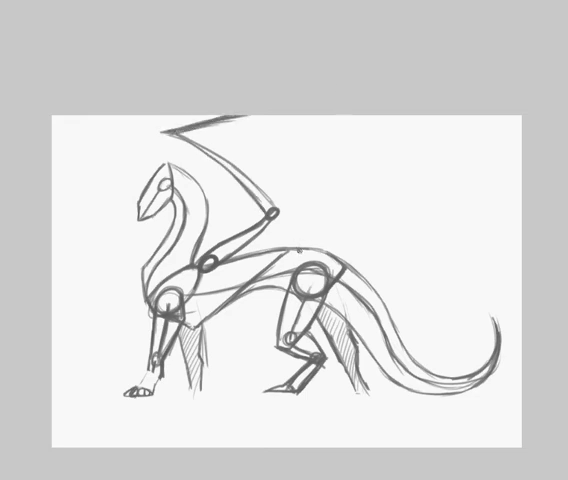
- Sketch the wing arm rising from the back and the membrane edges
drag(300, 255, 460, 130)
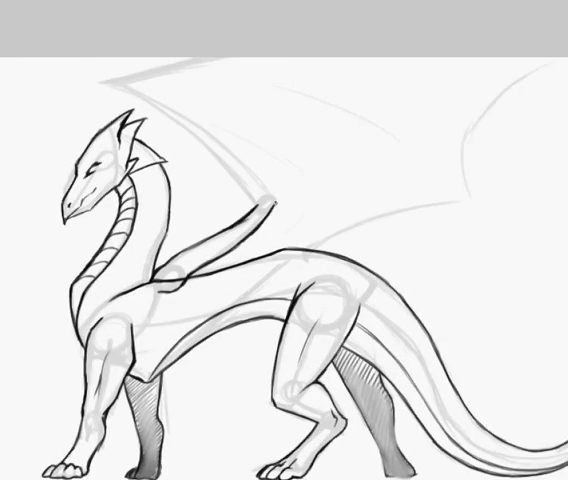
drag(105, 85, 260, 205)
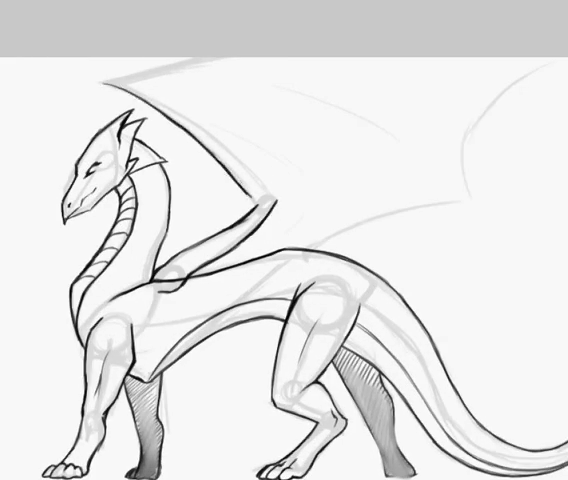